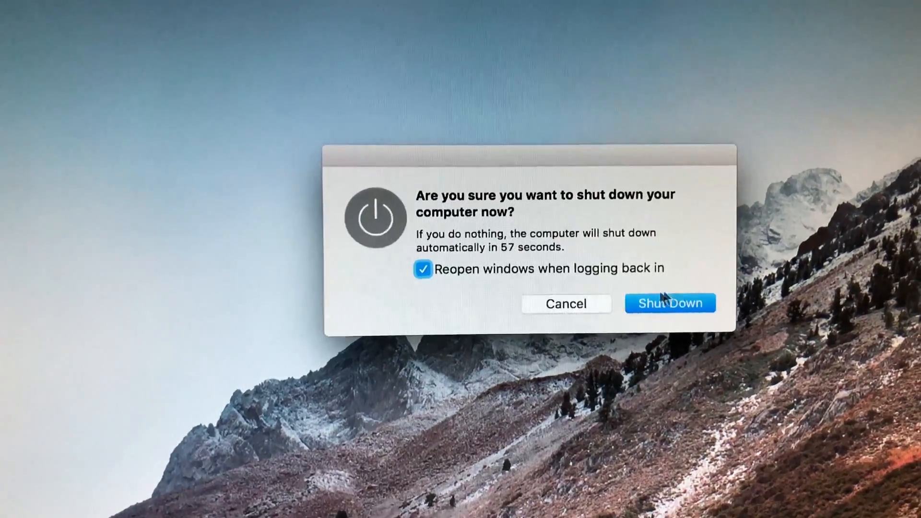
Step: Confirm Shut Down, then choose Install and Shut Down to begin installing updates
click(670, 303)
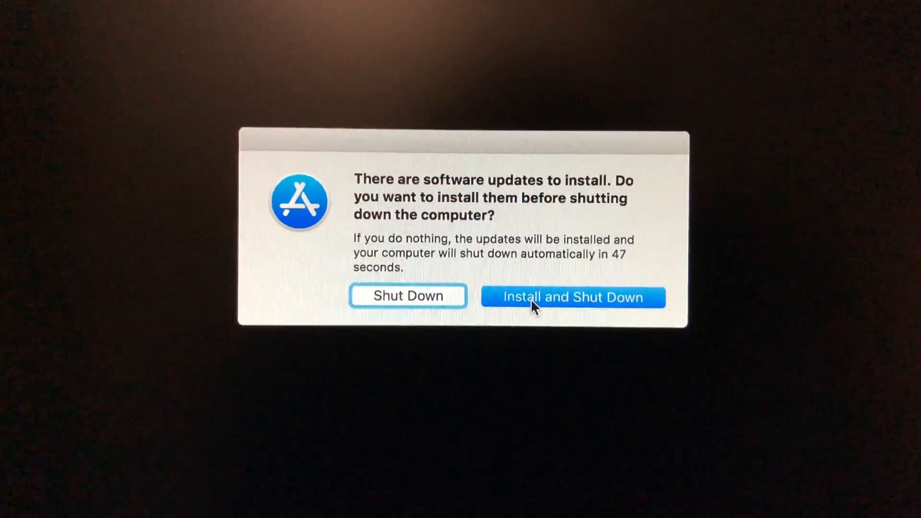
click(573, 297)
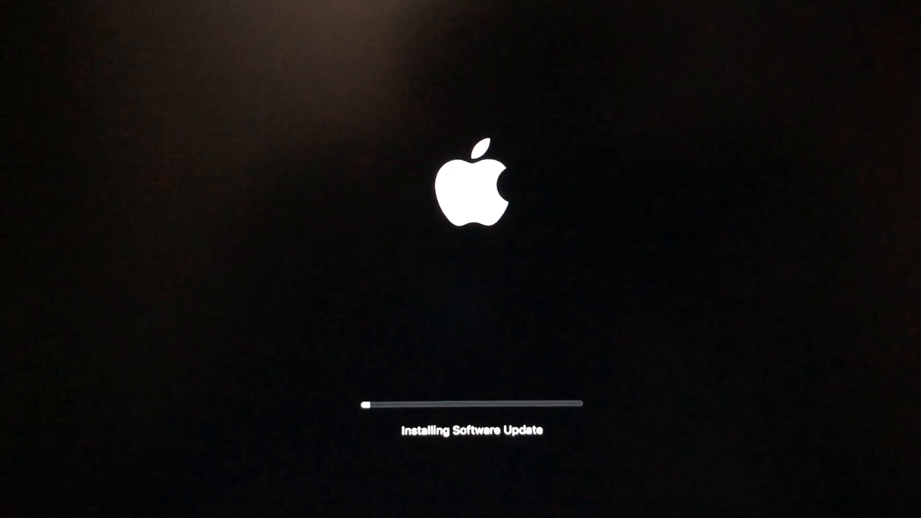